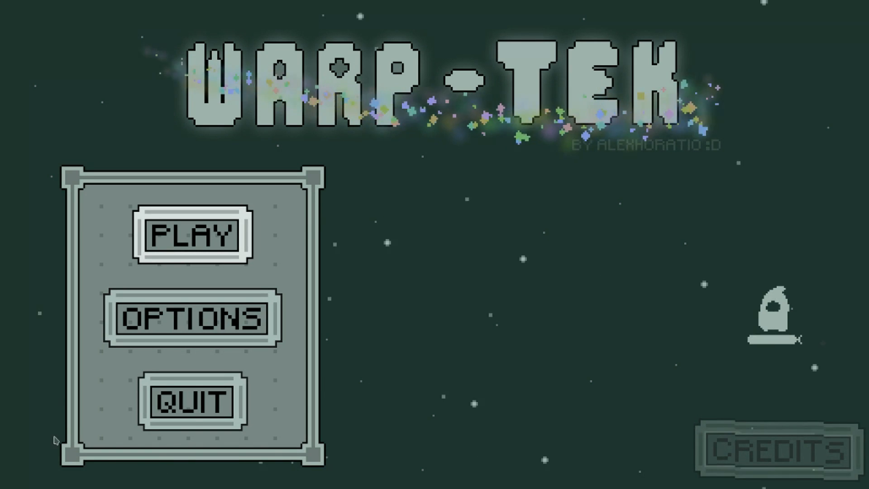
Start a WARP-TEK run from the title menu's PLAY option, reaching the In Pursuit Of Pet journey panel.
{"action": "left_click", "coordinate": [192, 319]}
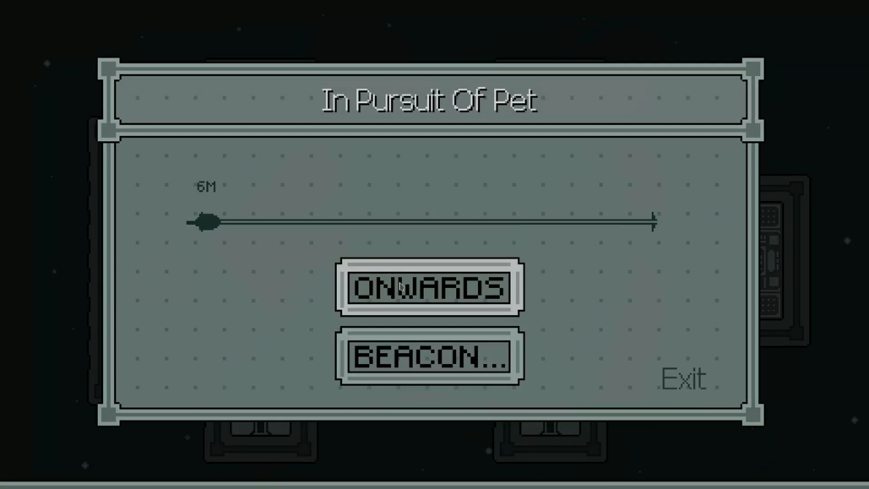
{"action": "left_click", "coordinate": [429, 288]}
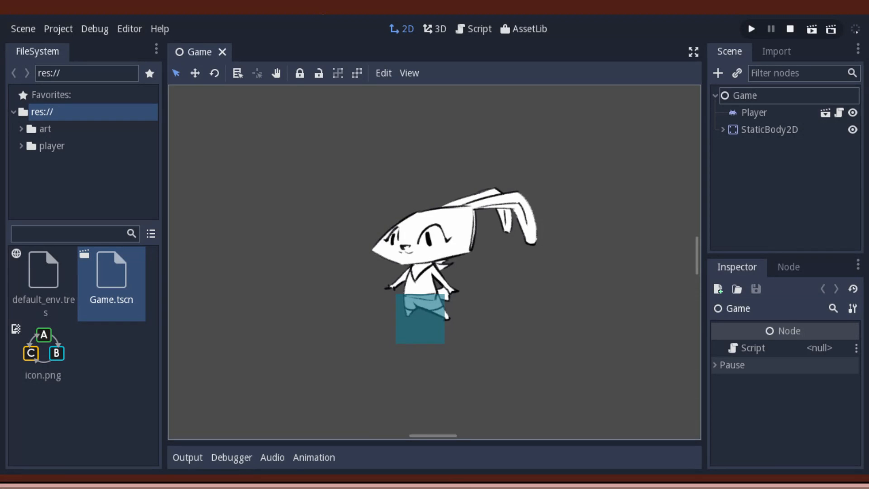
{"action": "left_click", "coordinate": [750, 29]}
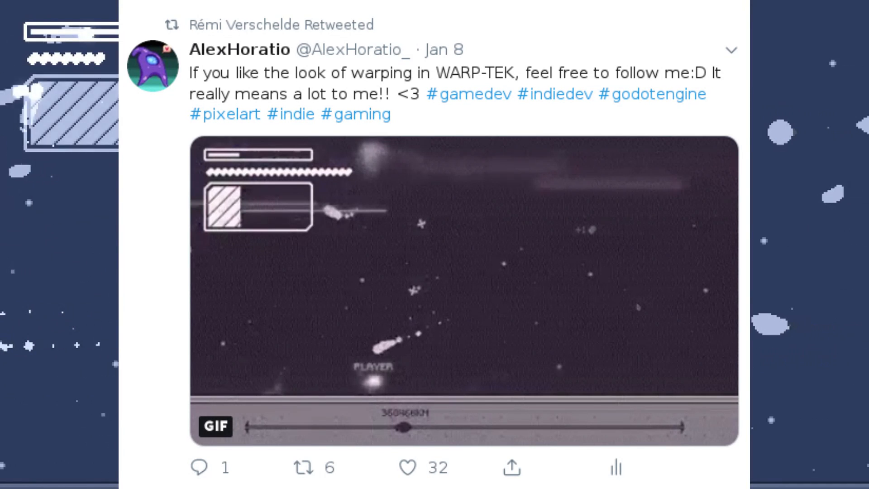
{"action": "left_click", "coordinate": [462, 271]}
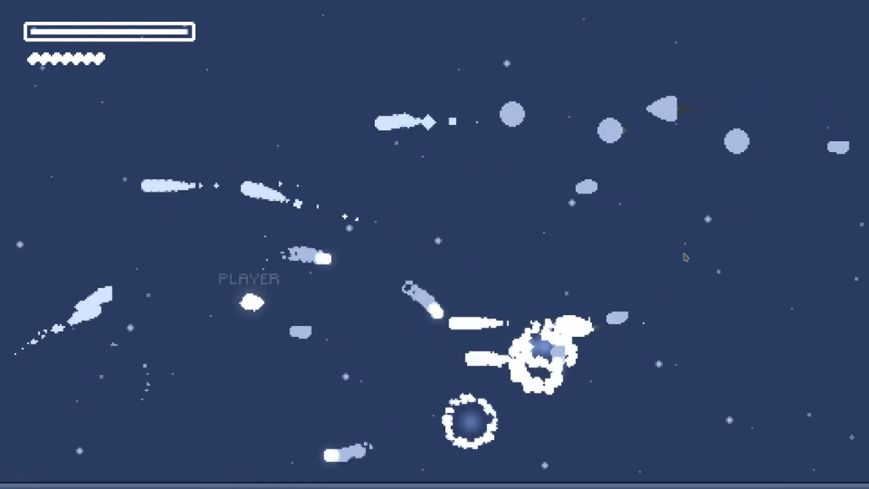